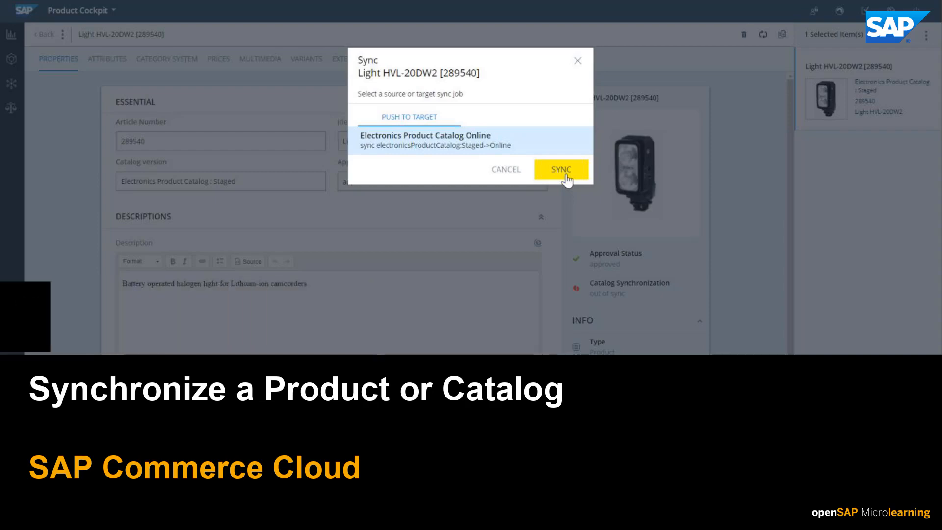
# Step: Dismiss the intro to reveal the home dashboard with 4414 products' quality and approval charts
pyautogui.click(559, 170)
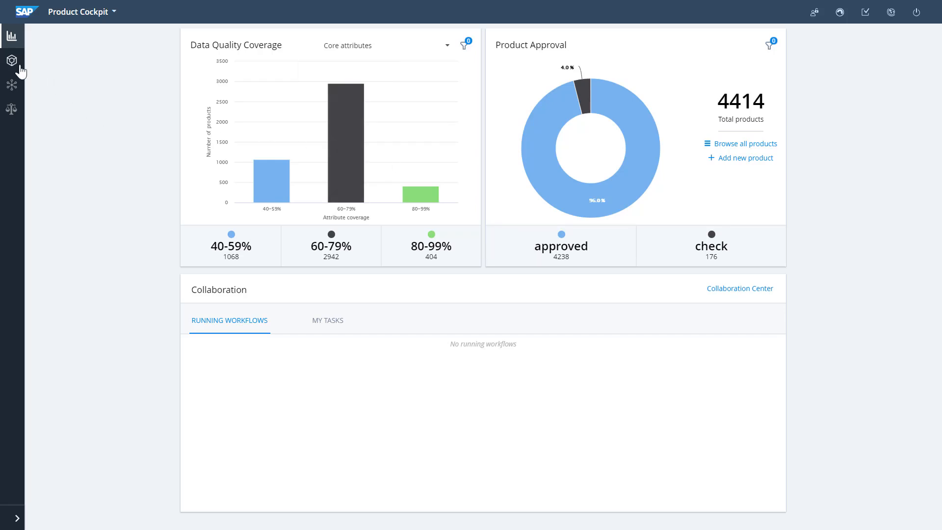
# Step: Browse the Staged Electronics Product Catalog and open Light HVL-20DW2 [289540]
pyautogui.click(12, 60)
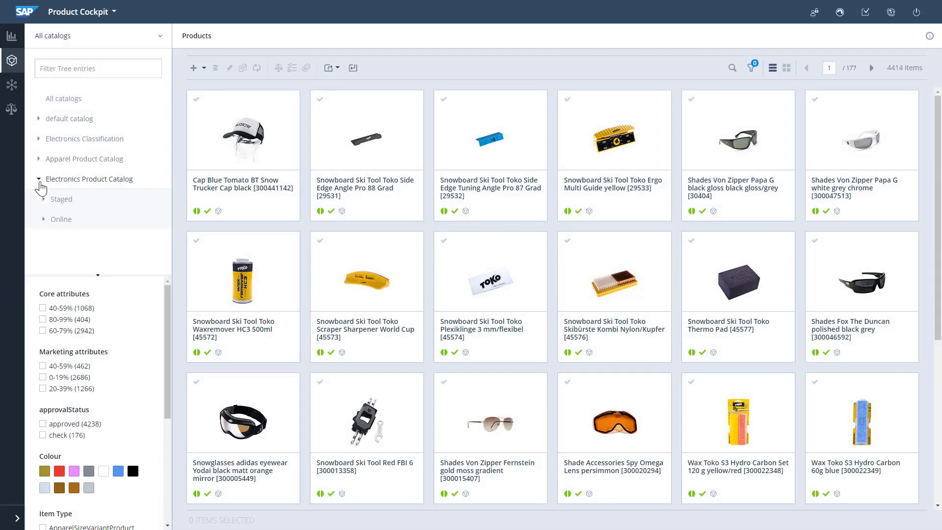
pyautogui.click(43, 198)
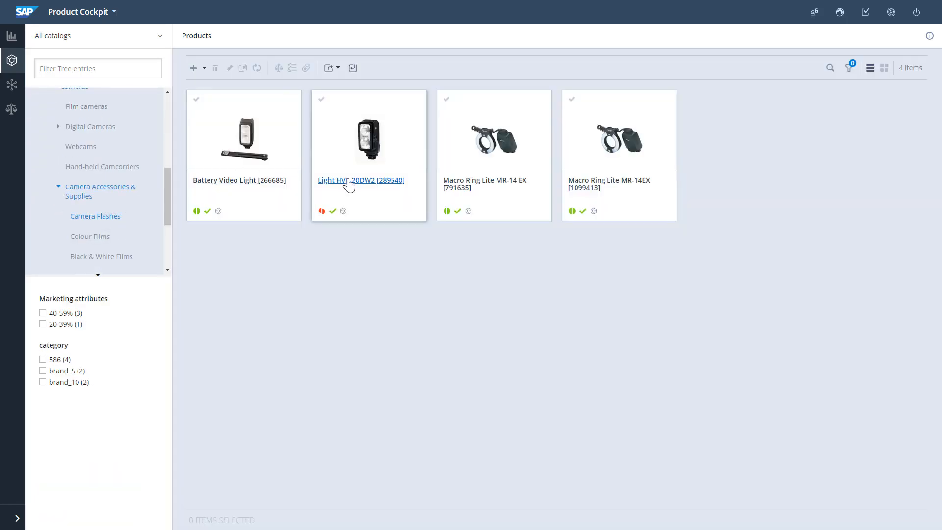
pyautogui.click(361, 180)
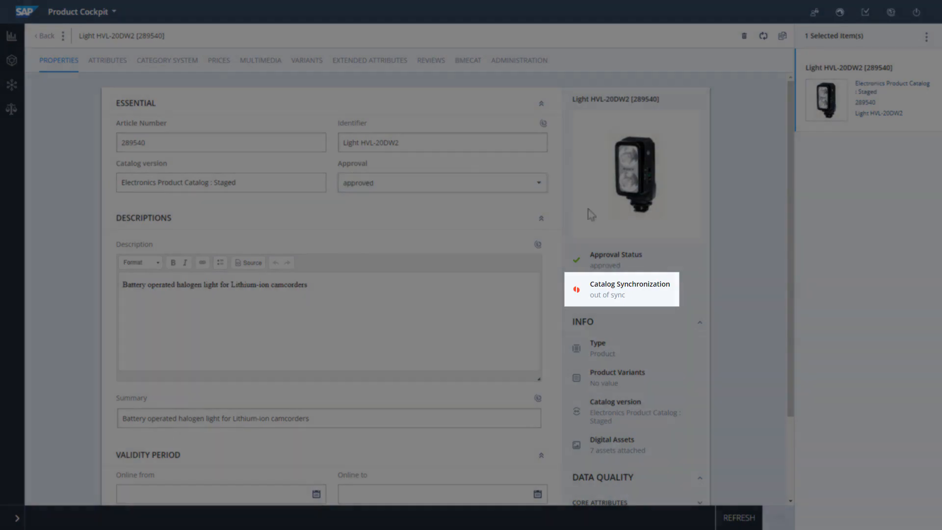
# Step: Sync Light HVL-20DW2 from Staged to the Online Electronics Product Catalog
pyautogui.click(622, 289)
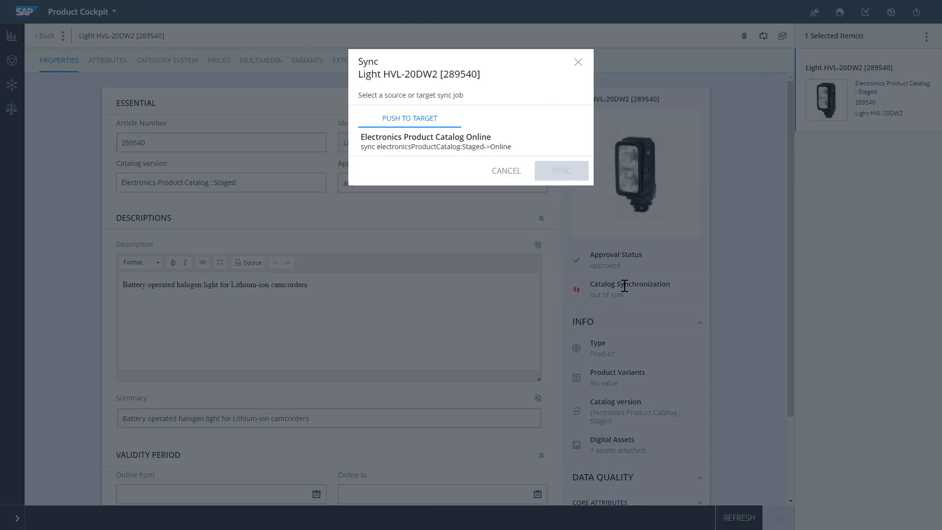
pyautogui.moveTo(624, 290)
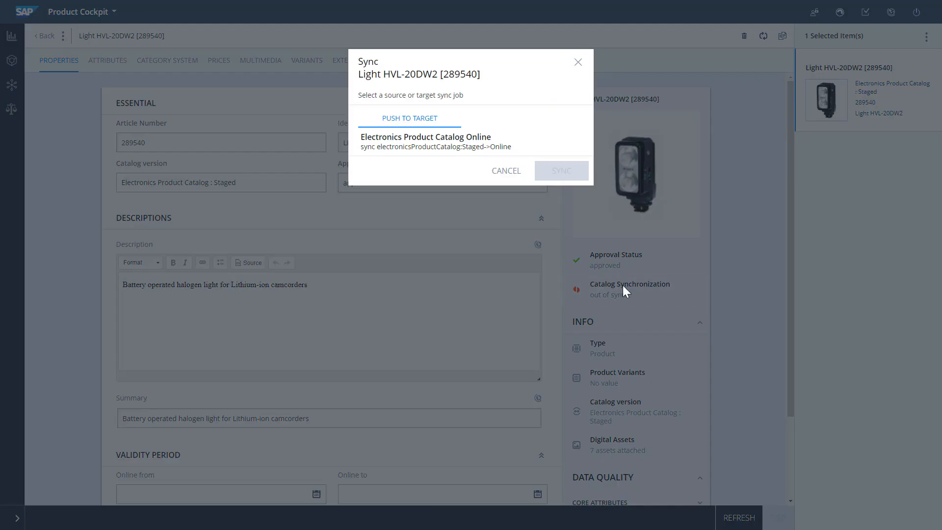
pyautogui.click(425, 142)
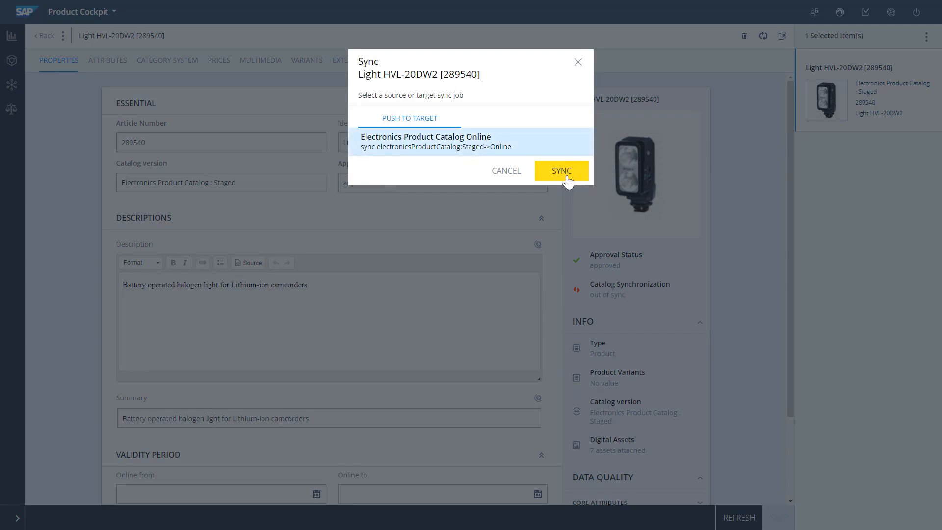
pyautogui.click(560, 171)
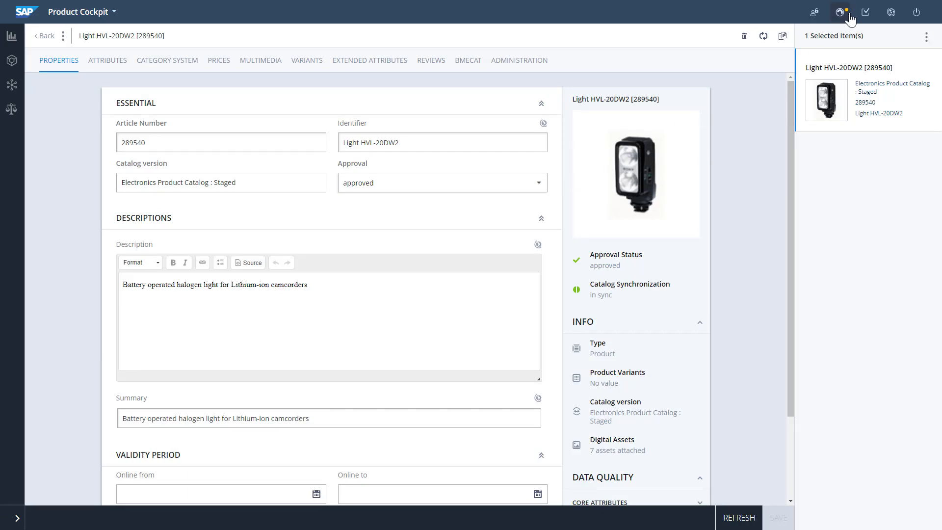
# Step: Switch to the split catalog view listing all catalogs beside the 4414-product grid
pyautogui.click(840, 11)
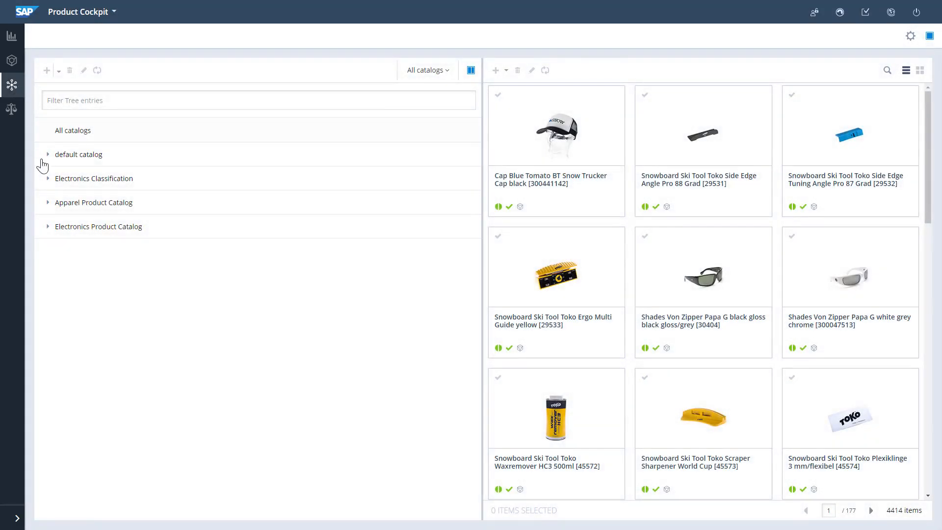
# Step: Select the Staged Electronics Product Catalog version and sync it to Online
pyautogui.click(99, 226)
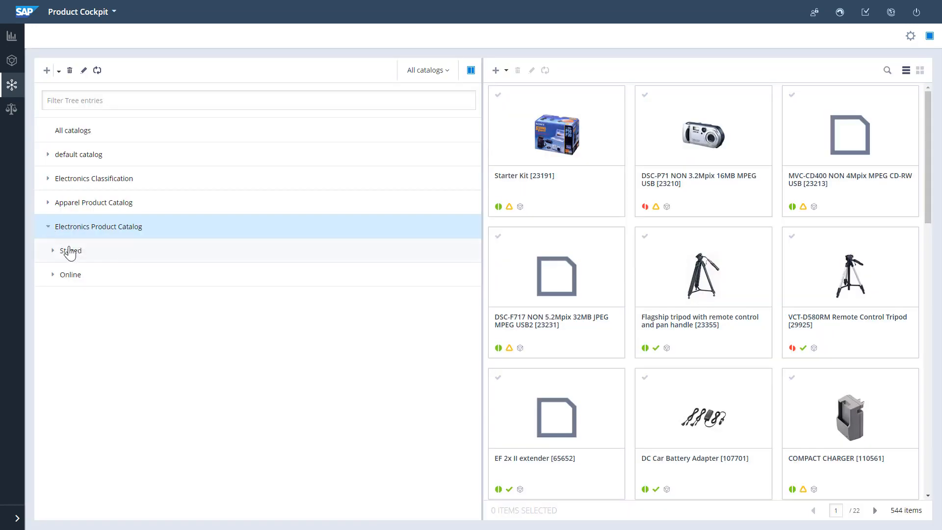
pyautogui.click(53, 251)
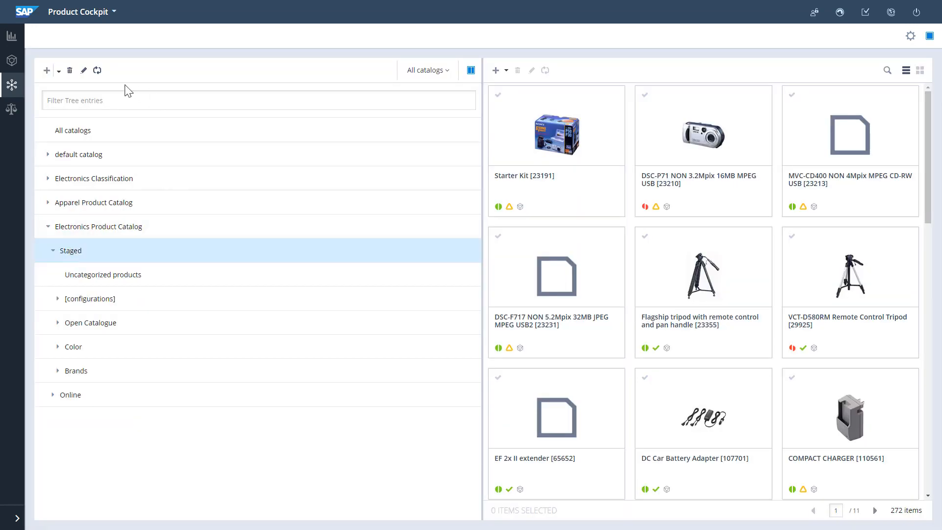
pyautogui.click(97, 70)
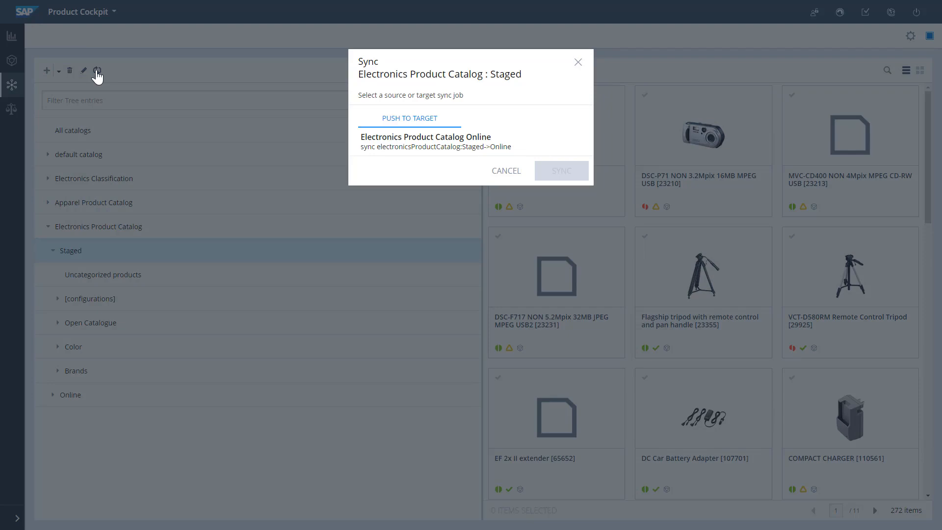
pyautogui.click(425, 141)
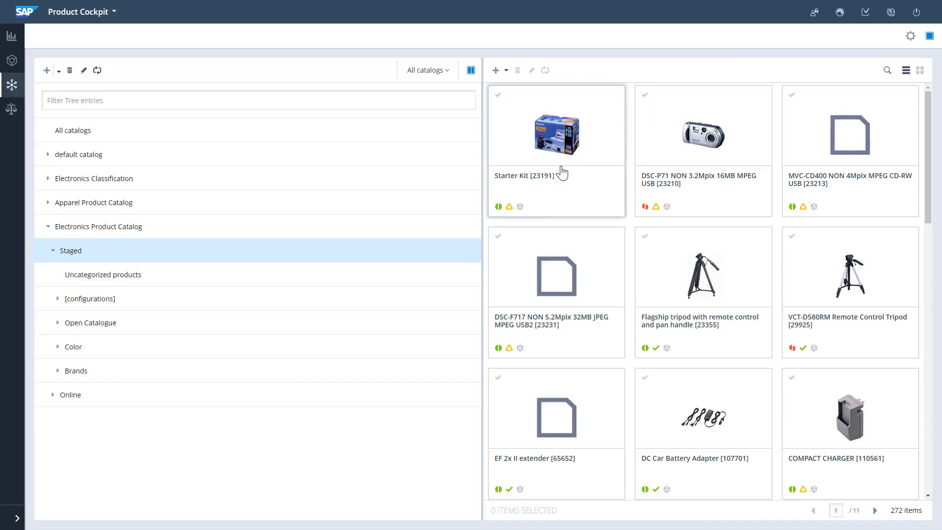
pyautogui.click(96, 70)
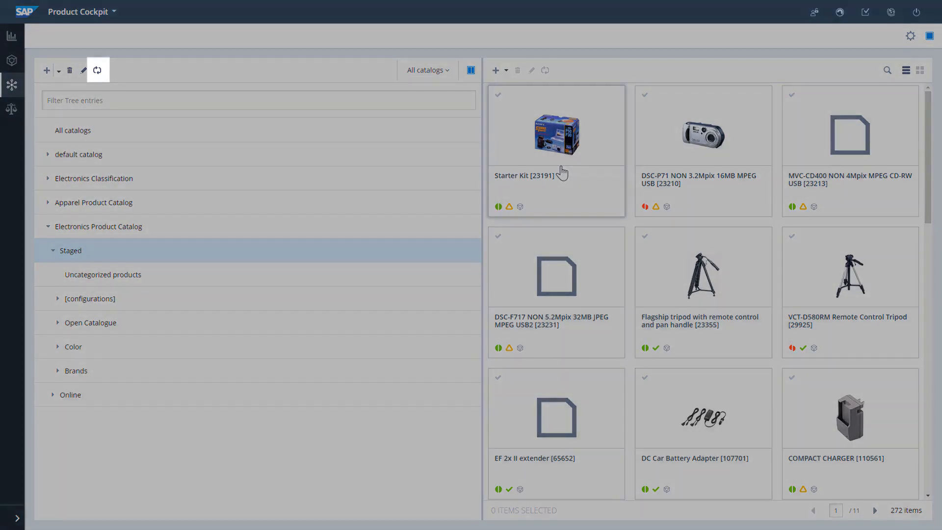
pyautogui.click(98, 70)
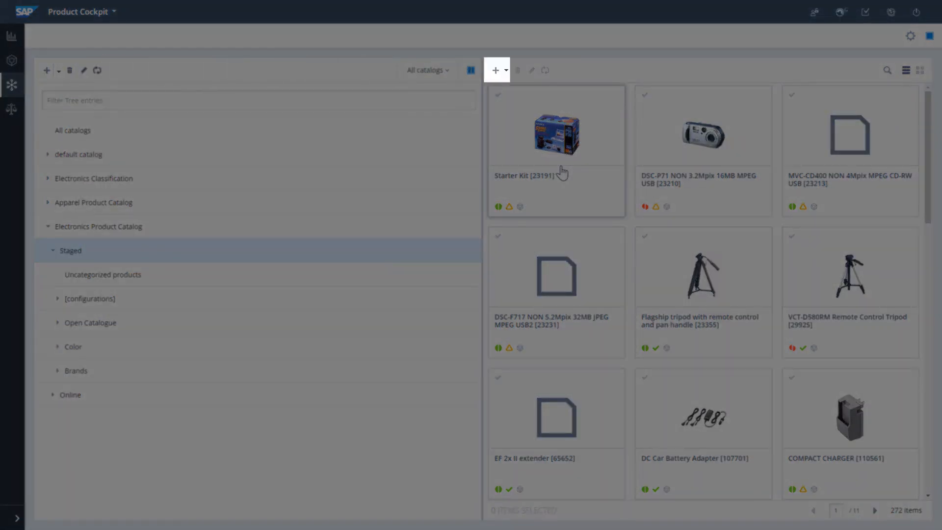
pyautogui.click(544, 69)
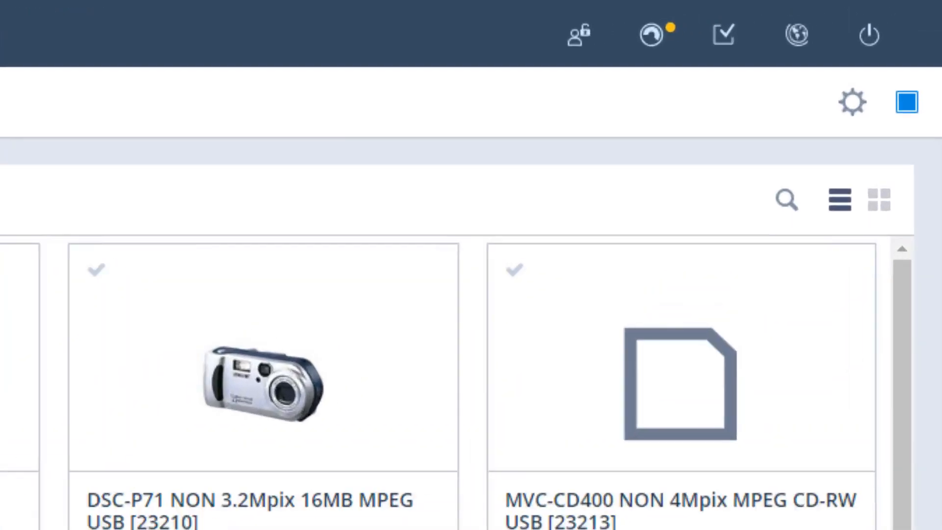
pyautogui.click(650, 35)
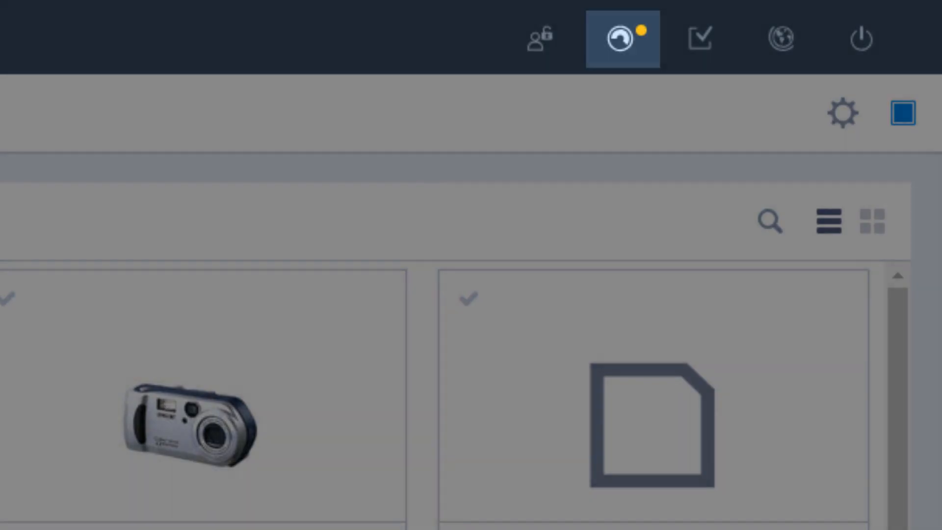